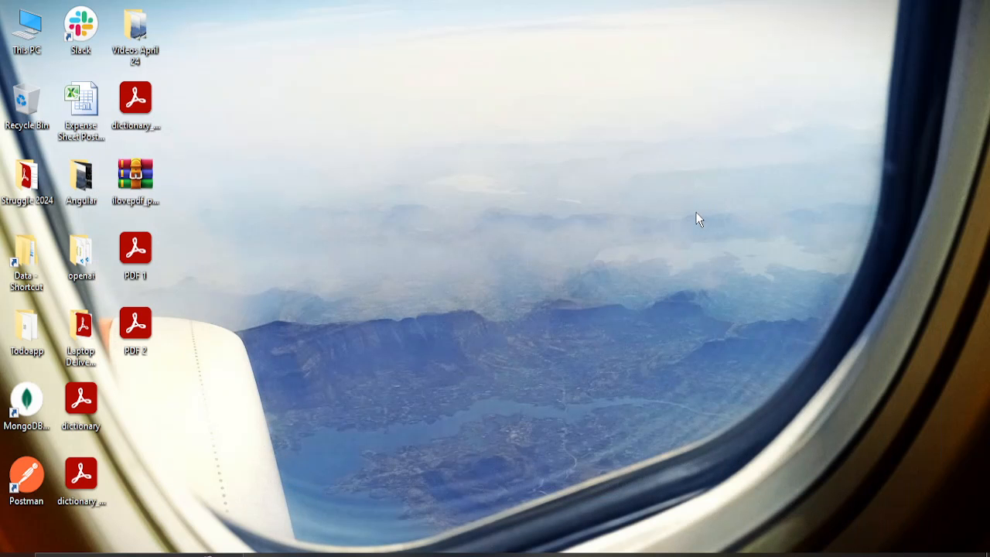
mouse_move(690, 217)
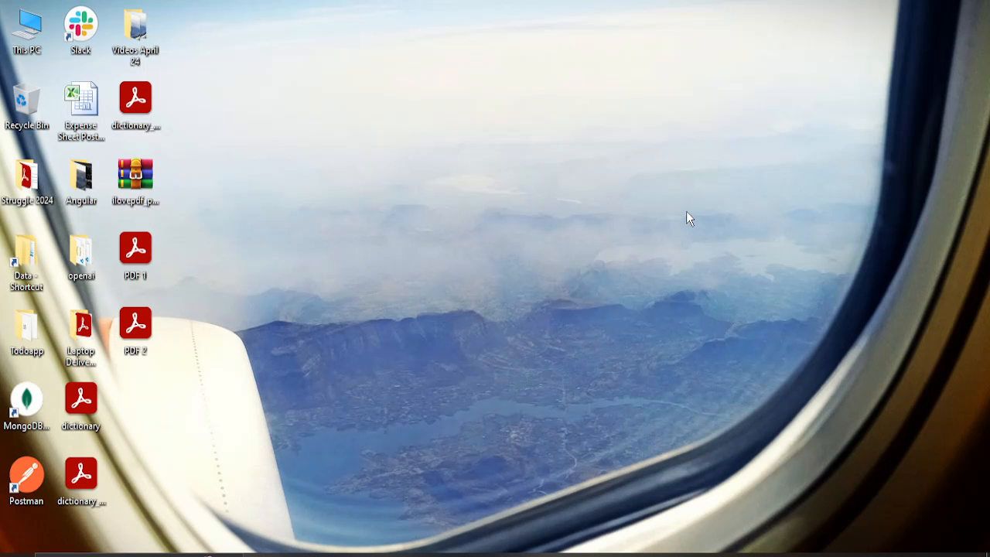
mouse_move(683, 215)
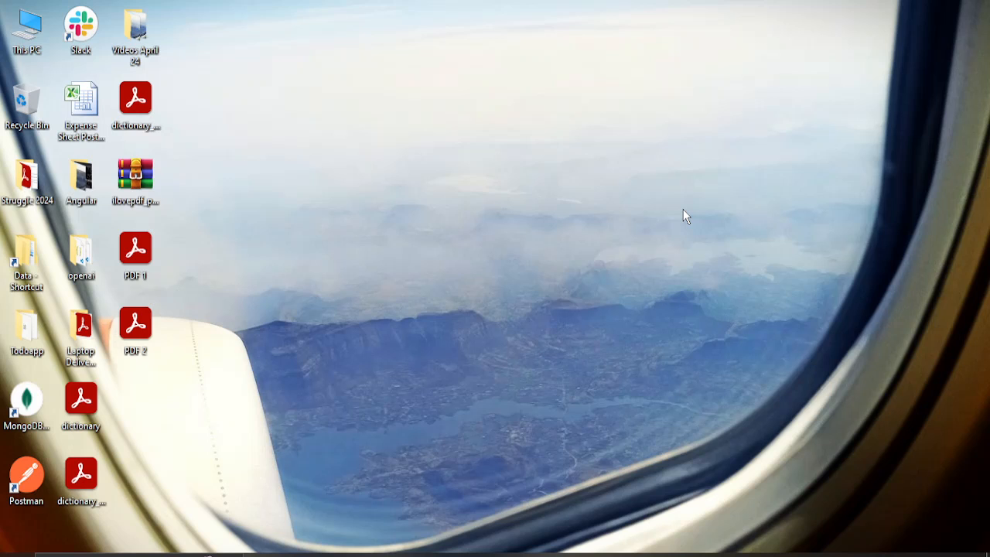
mouse_move(684, 215)
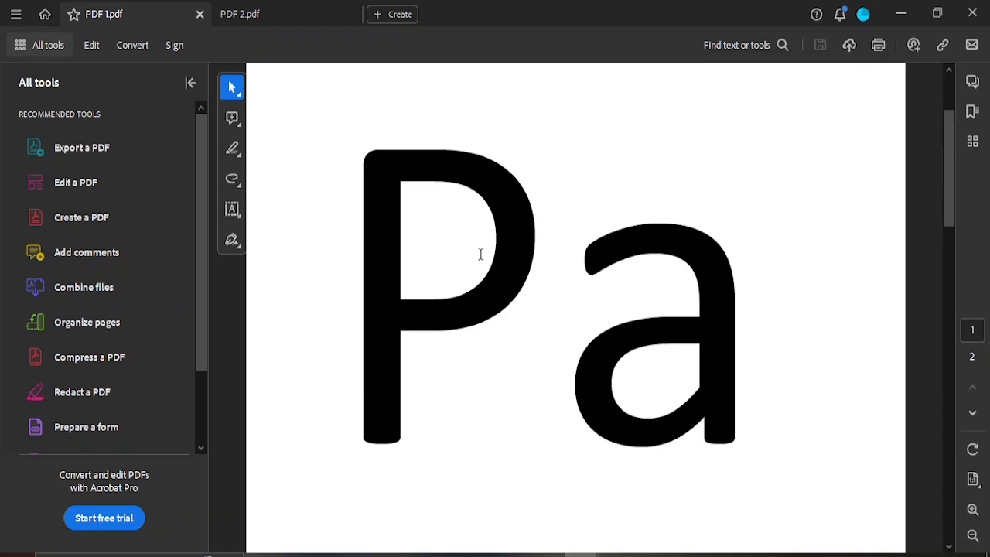
Step: Page through PDF 1 (Pa, ge) then PDF 2 (12) in Adobe Acrobat
scroll("down", 3)
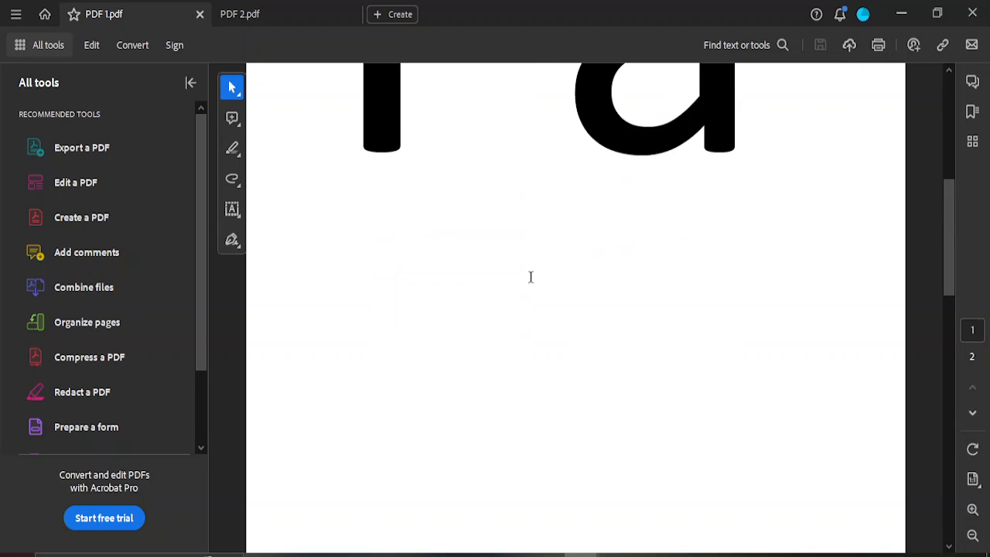
scroll("down", 3)
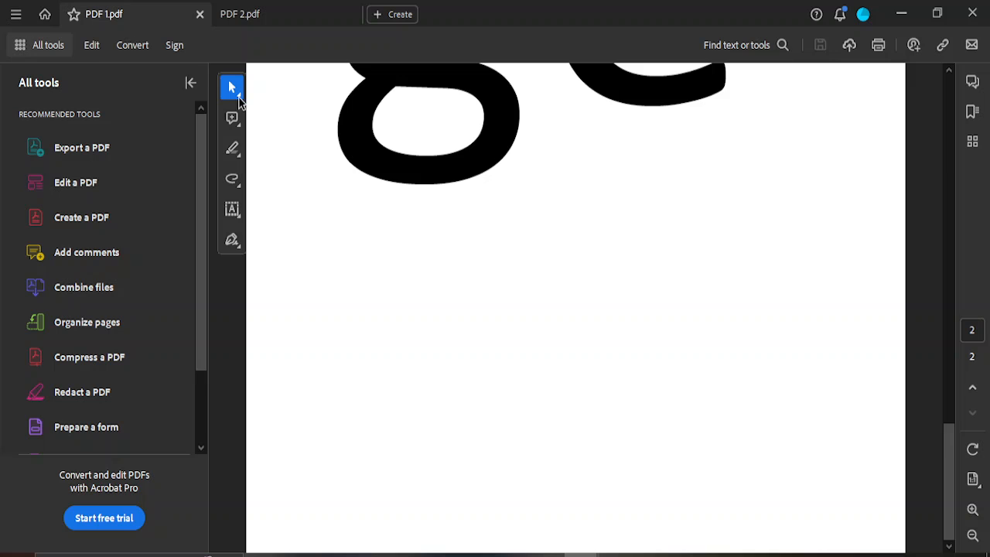
left_click(257, 14)
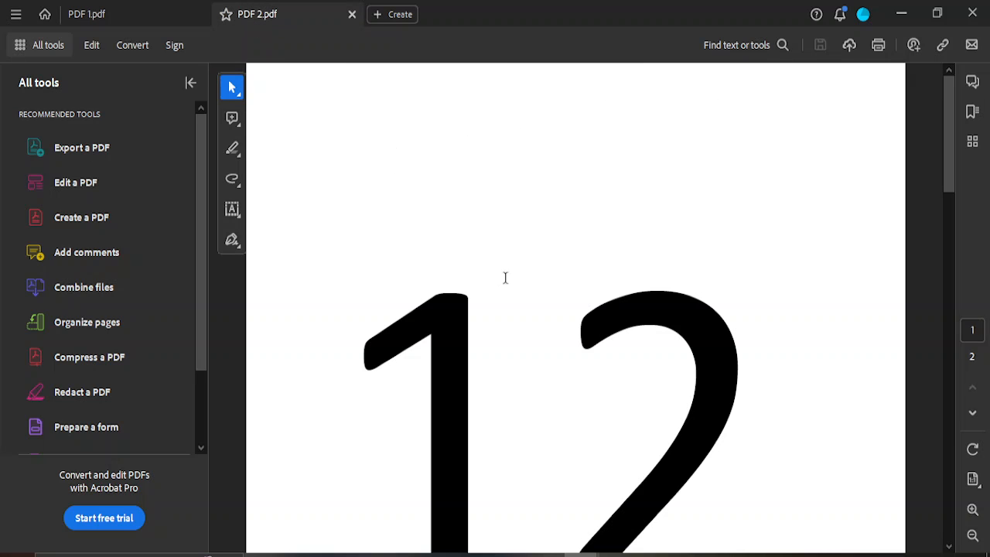
scroll("down", 3)
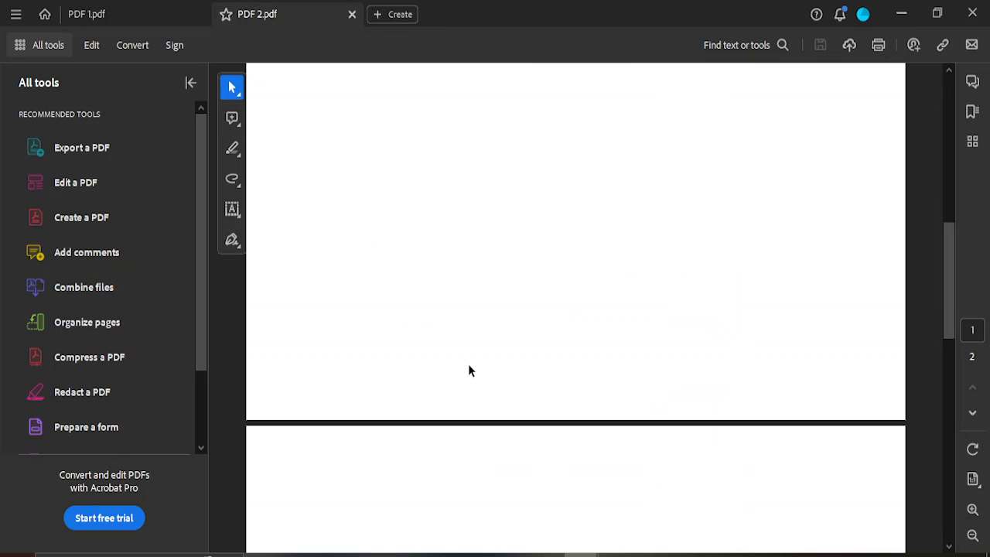
scroll("down", 3)
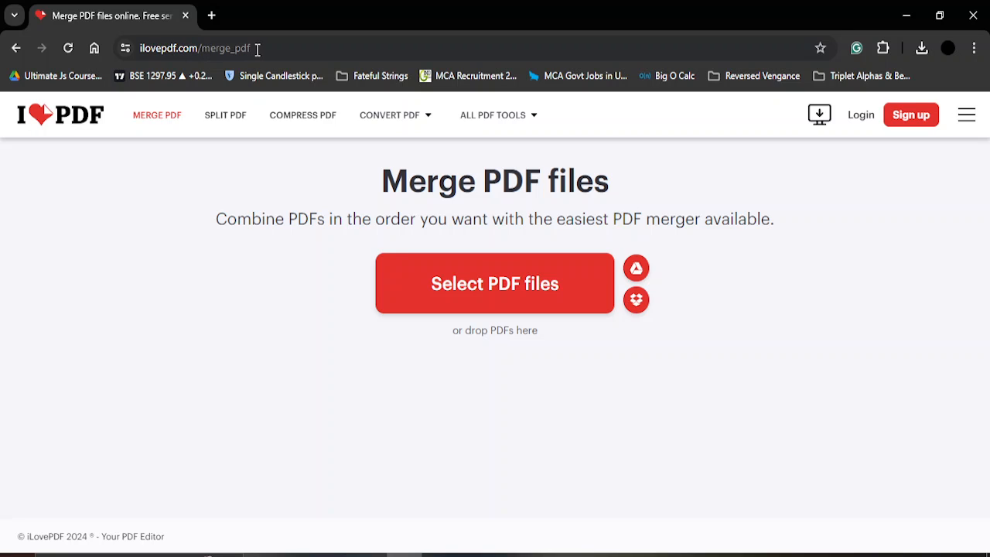
mouse_move(306, 48)
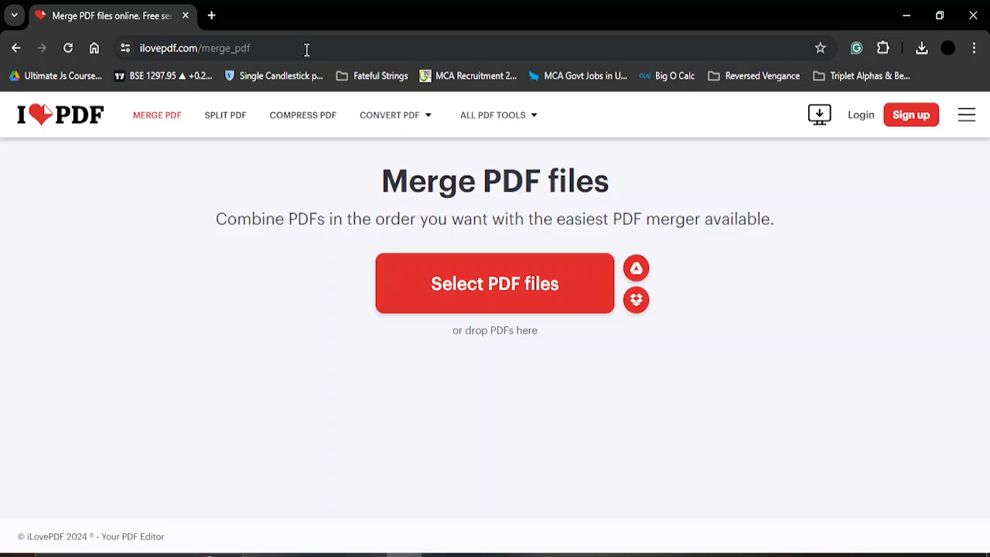
Step: Upload PDF 1.pdf and PDF 2.pdf from the Desktop to the Merge PDF tool
left_click(389, 114)
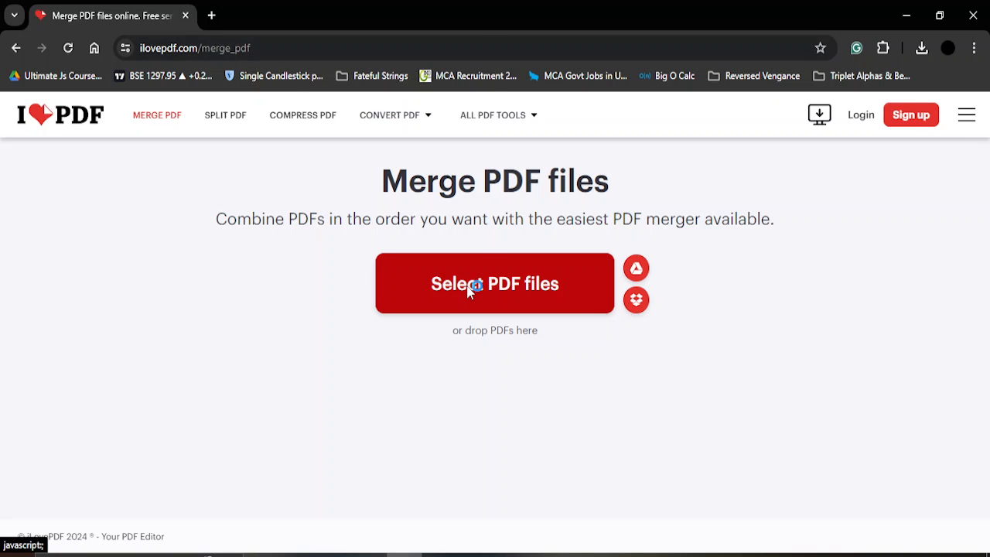
left_click(495, 283)
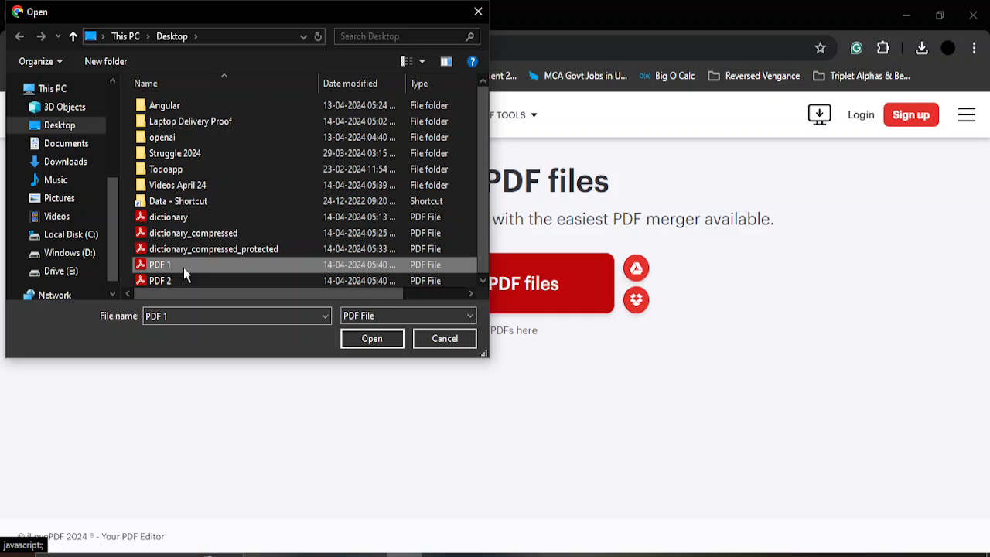
left_click(160, 278)
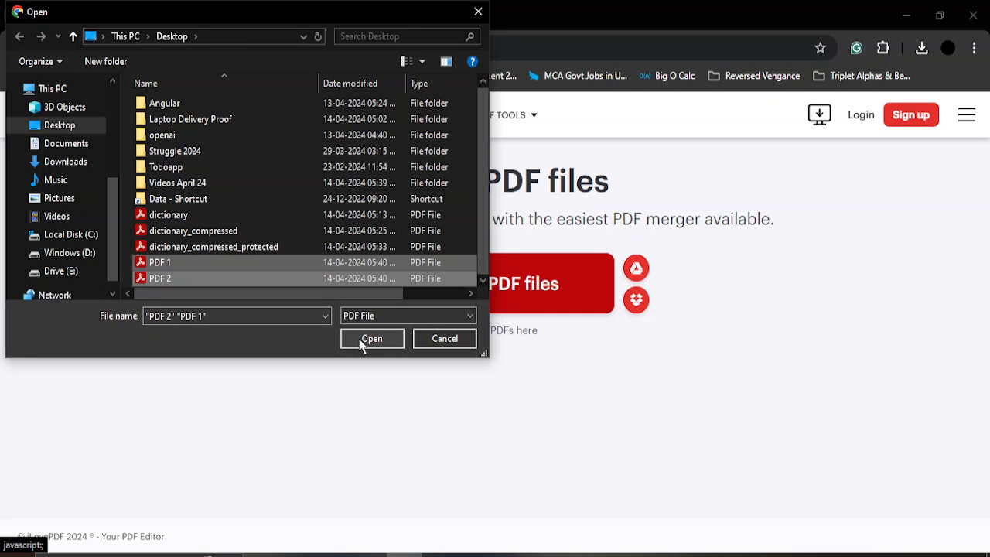
left_click(372, 337)
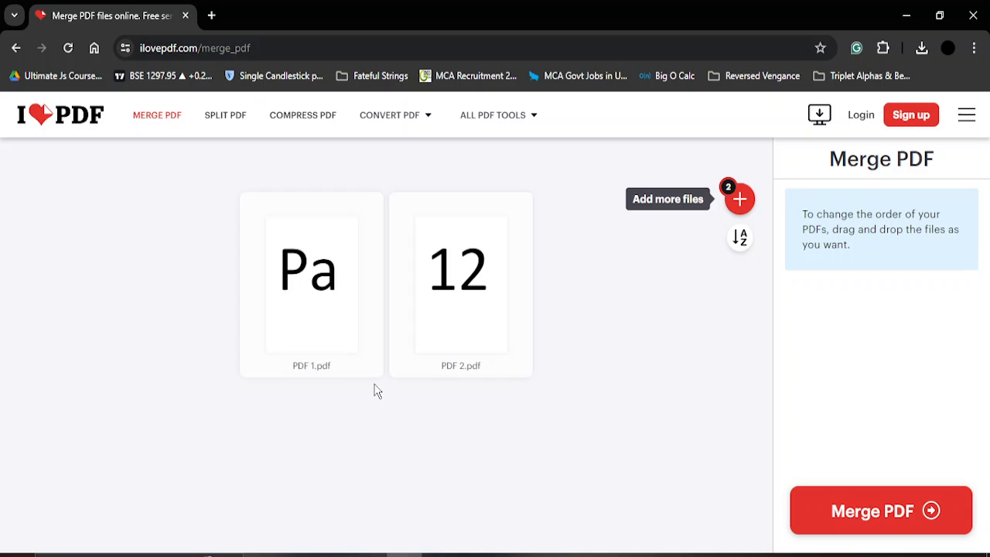
mouse_move(461, 285)
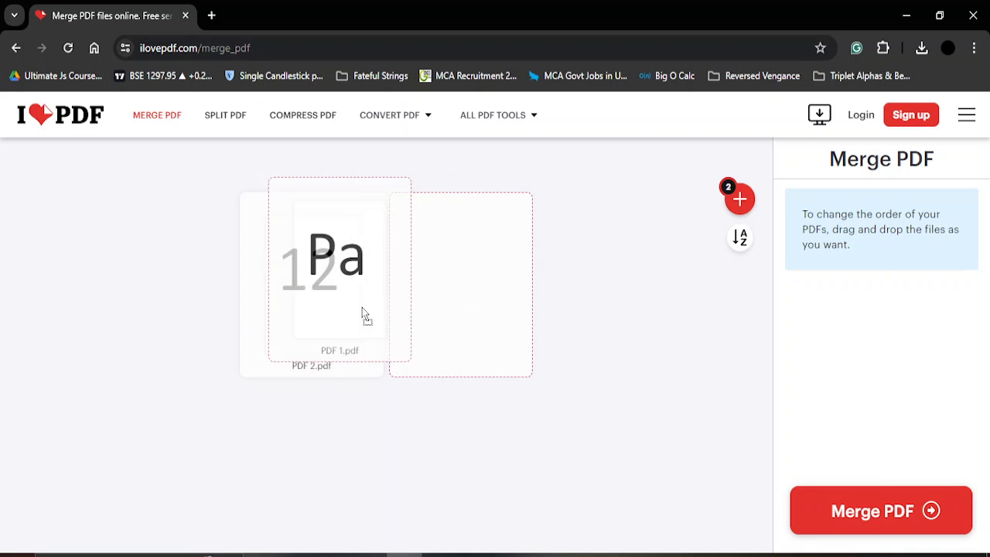
Step: Reorder PDF 2 before PDF 1, merge them and save PDF 2_PDF 1_merged.pdf to the Desktop
left_click_drag(339, 271, 461, 285)
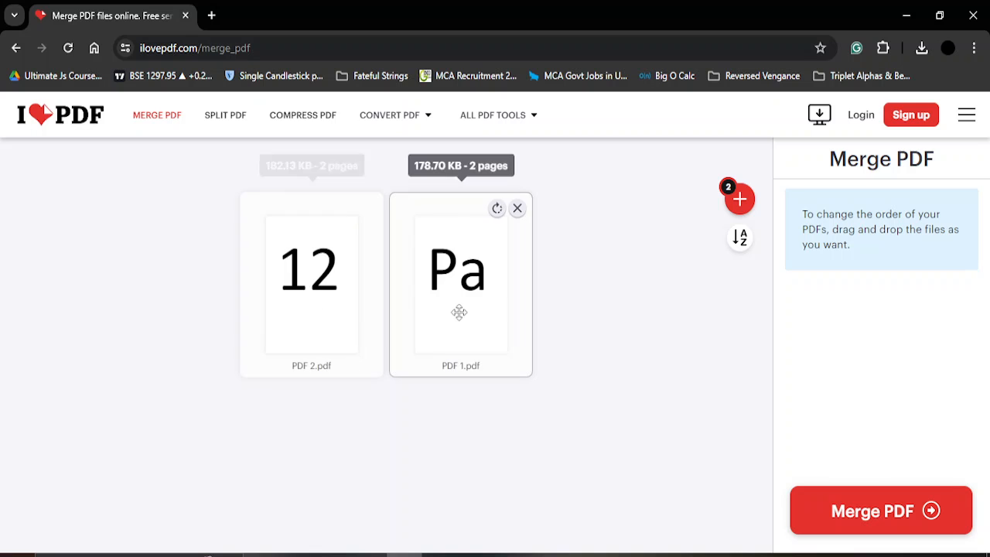
left_click(880, 510)
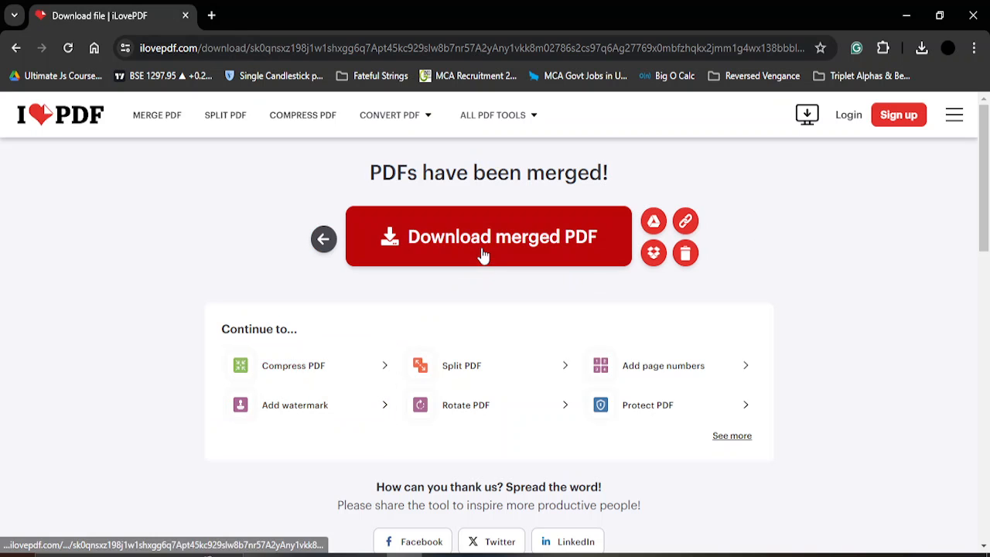
left_click(489, 237)
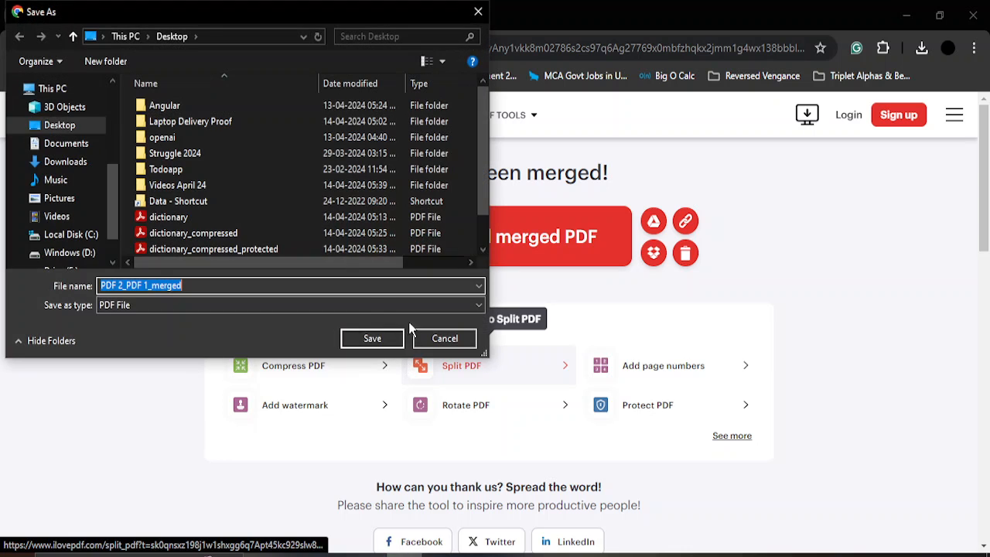
left_click(371, 337)
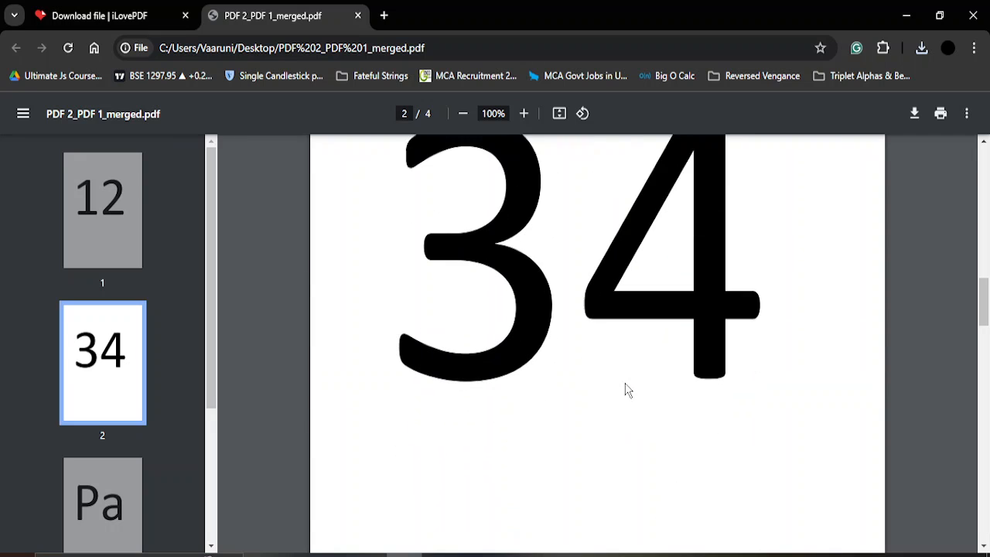
Step: Scroll through the merged PDF's four pages: 12, 34, Pa, ge
scroll("down", 3)
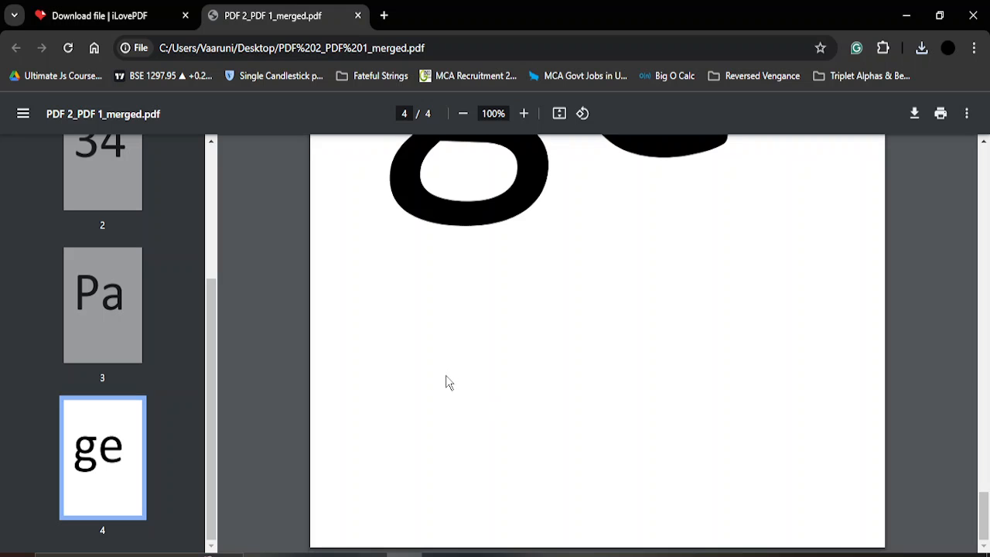
mouse_move(560, 541)
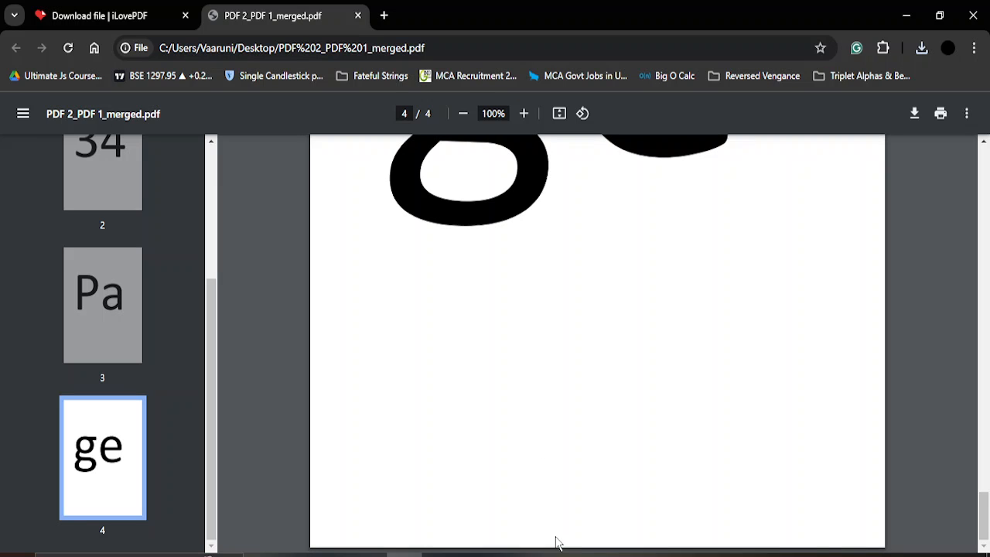